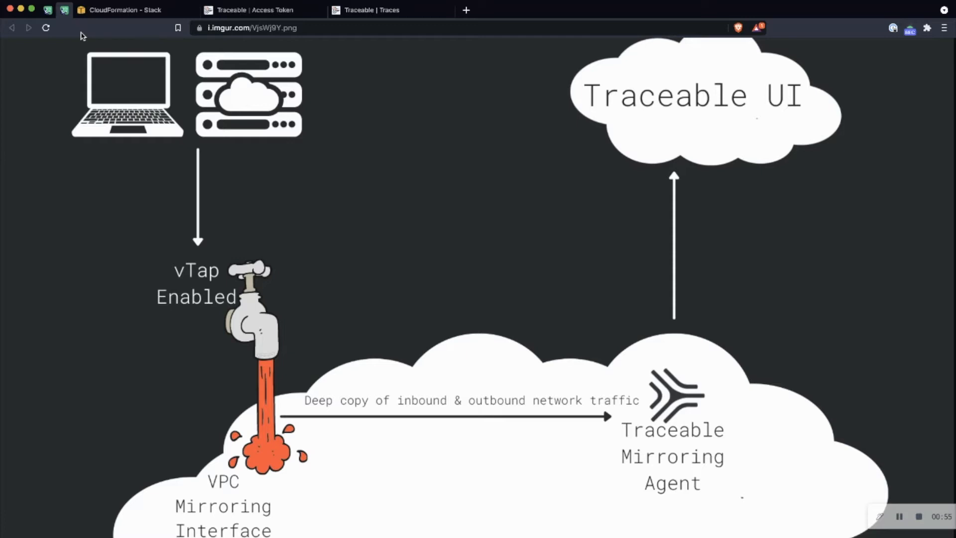
{"action": "mouse_move", "coordinate": [100, 31]}
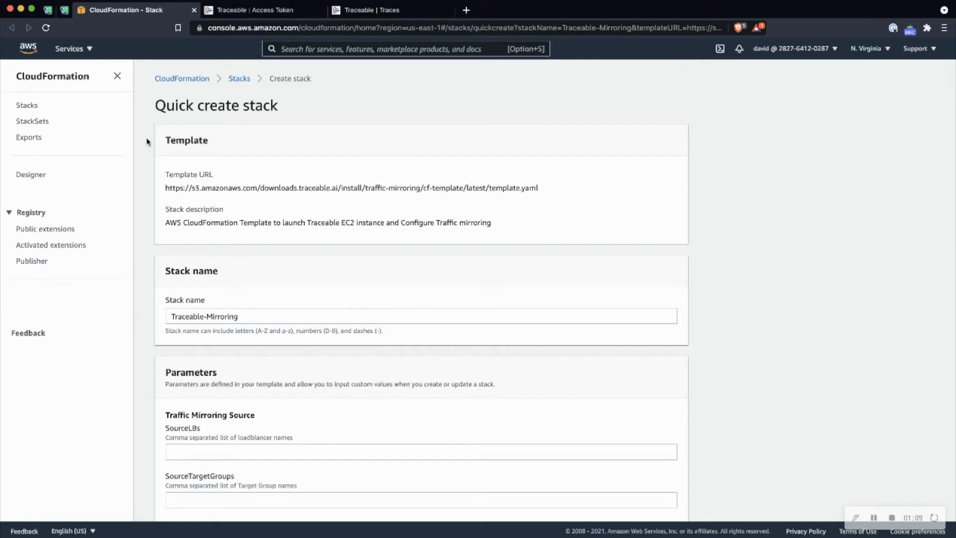
{"action": "mouse_move", "coordinate": [148, 214]}
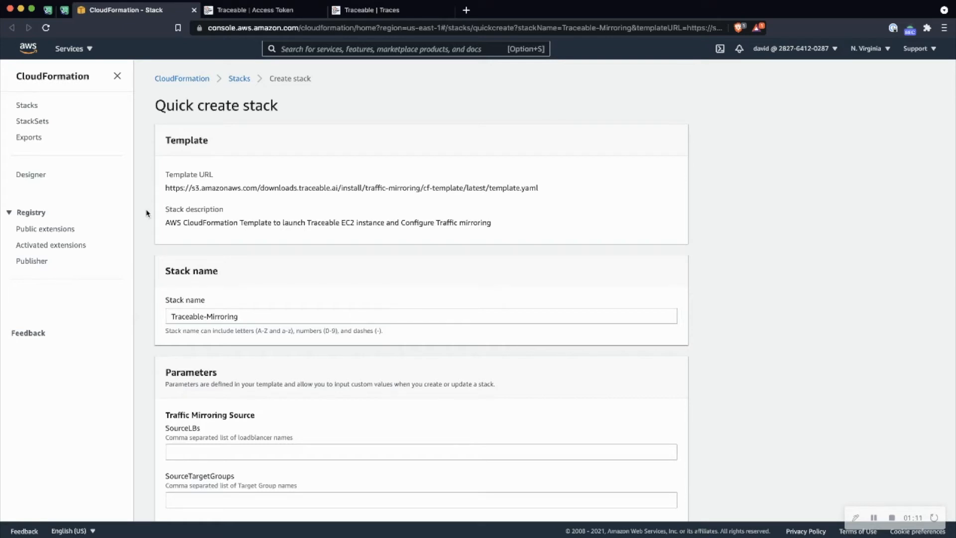
{"action": "scroll", "scroll_direction": "down", "scroll_amount": 3}
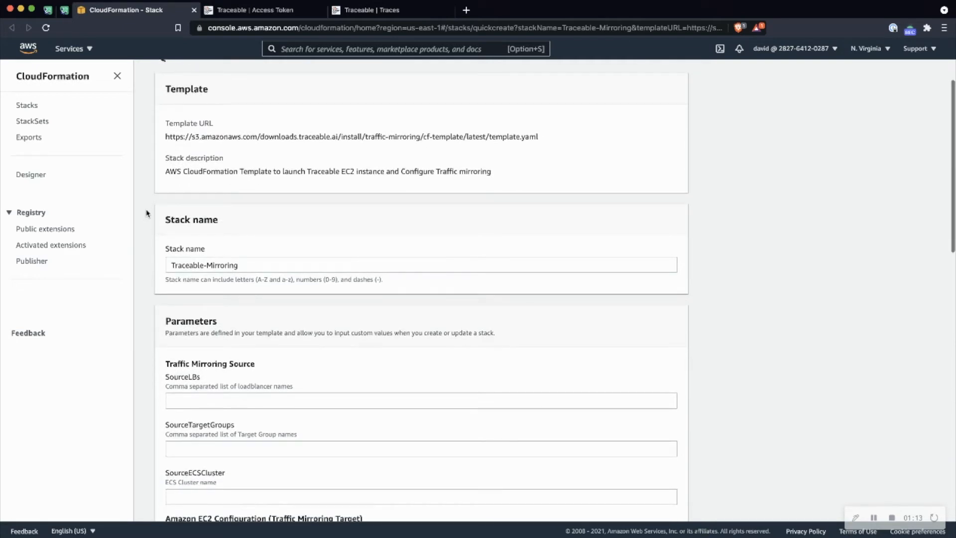
{"action": "scroll", "scroll_direction": "down", "scroll_amount": 3}
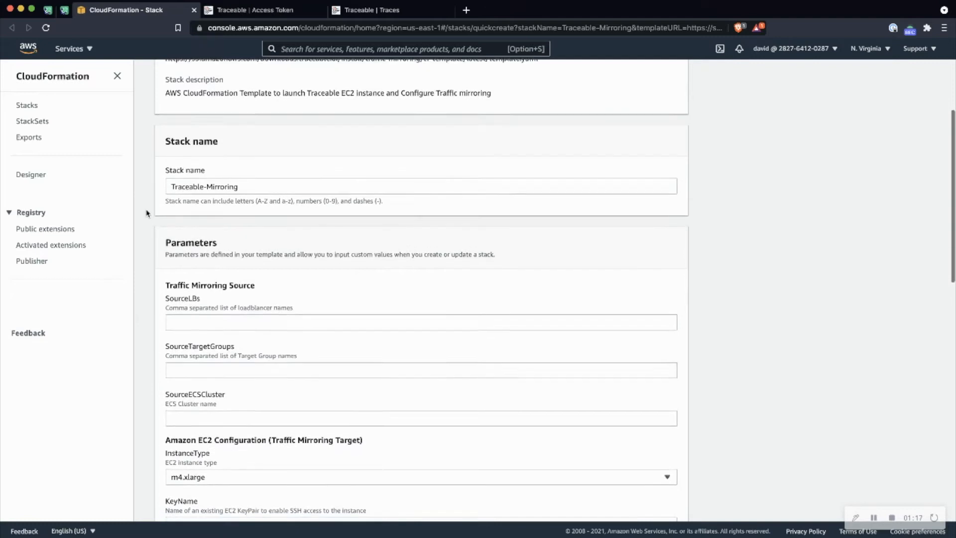
{"action": "scroll", "scroll_direction": "down", "scroll_amount": 3}
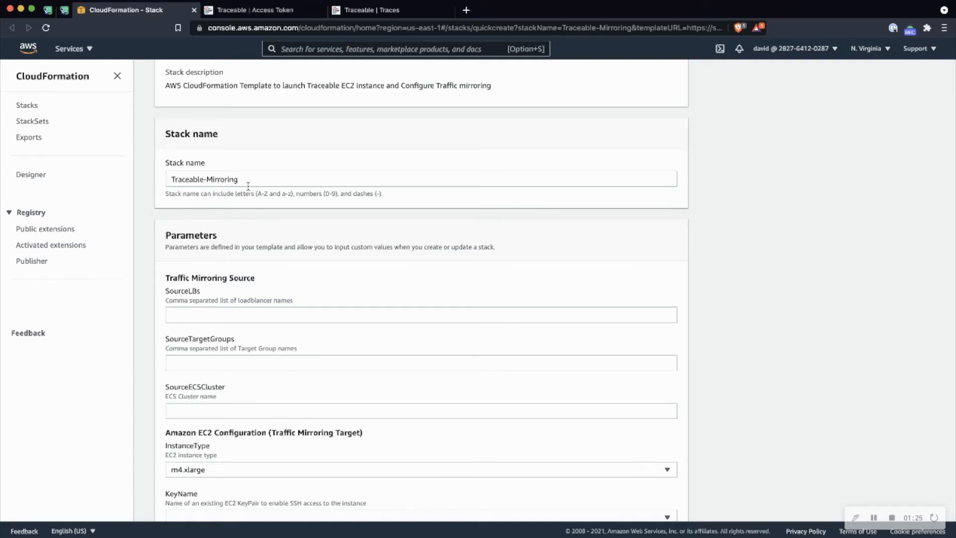
{"action": "mouse_move", "coordinate": [150, 205]}
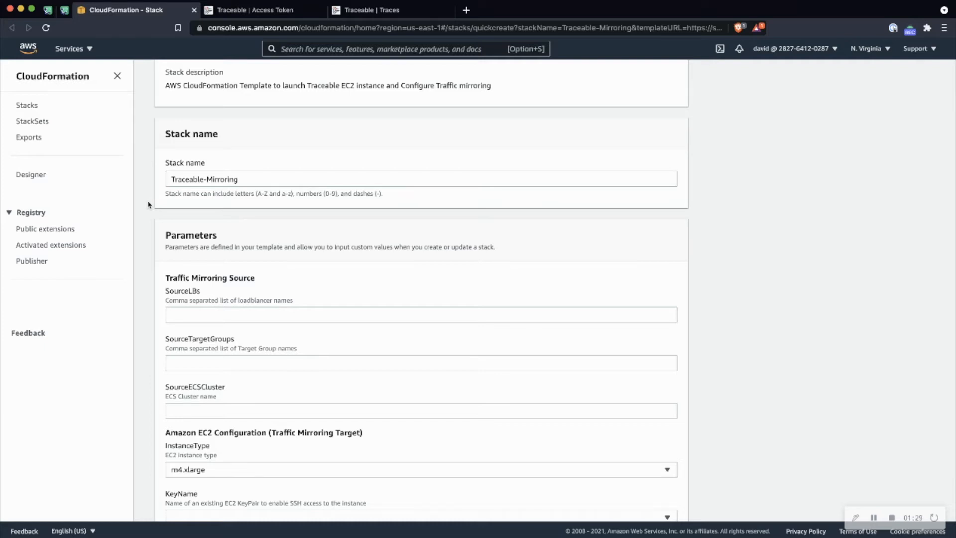
{"action": "scroll", "scroll_direction": "down", "scroll_amount": 3}
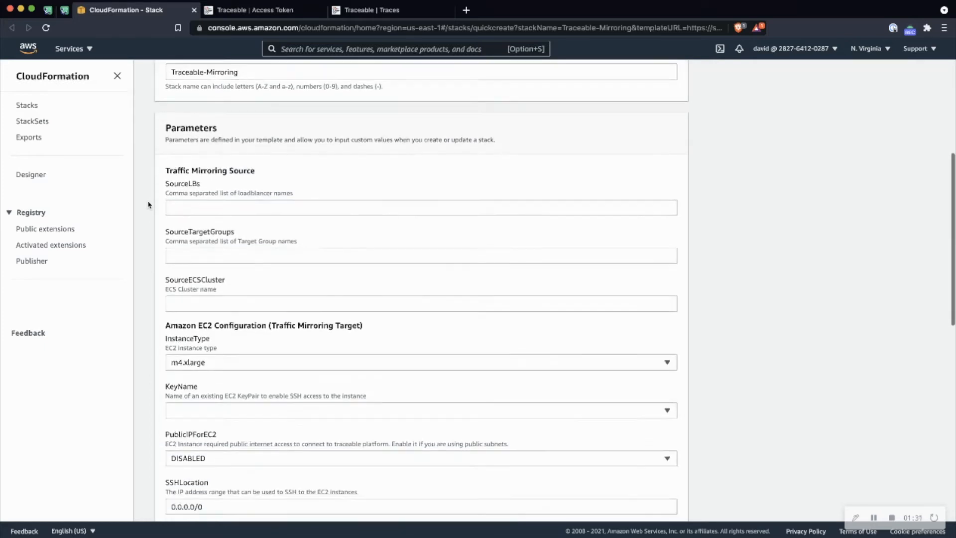
{"action": "scroll", "scroll_direction": "down", "scroll_amount": 3}
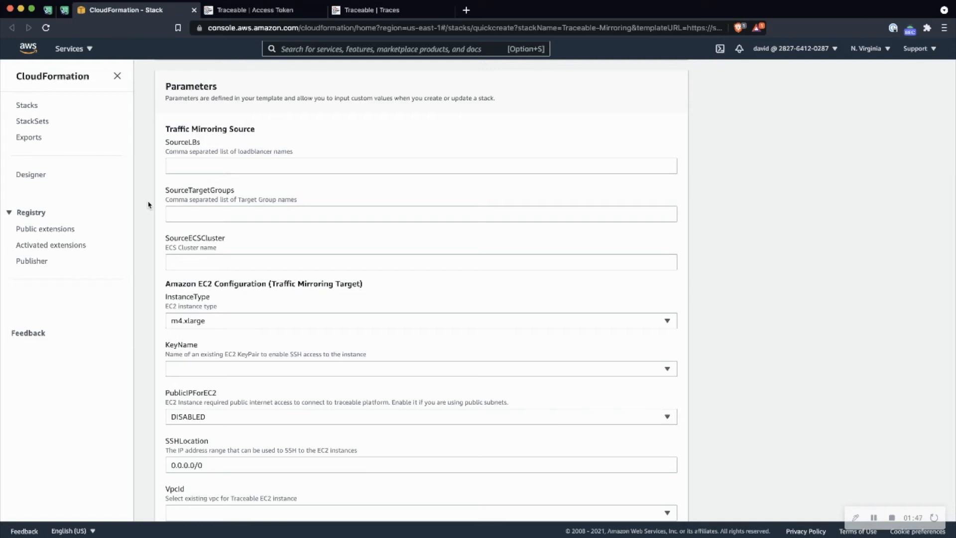
{"action": "scroll", "scroll_direction": "down", "scroll_amount": 3}
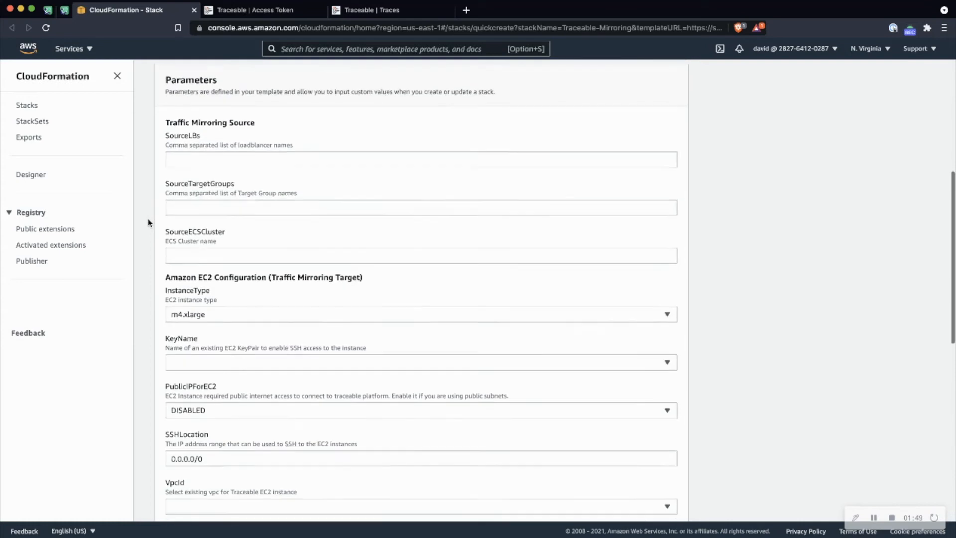
{"action": "scroll", "scroll_direction": "down", "scroll_amount": 3}
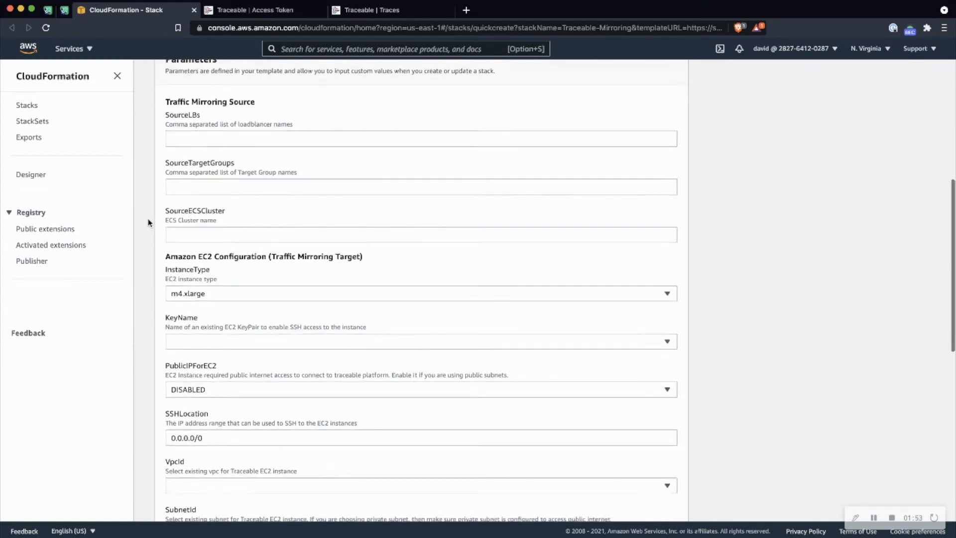
{"action": "scroll", "scroll_direction": "down", "scroll_amount": 3}
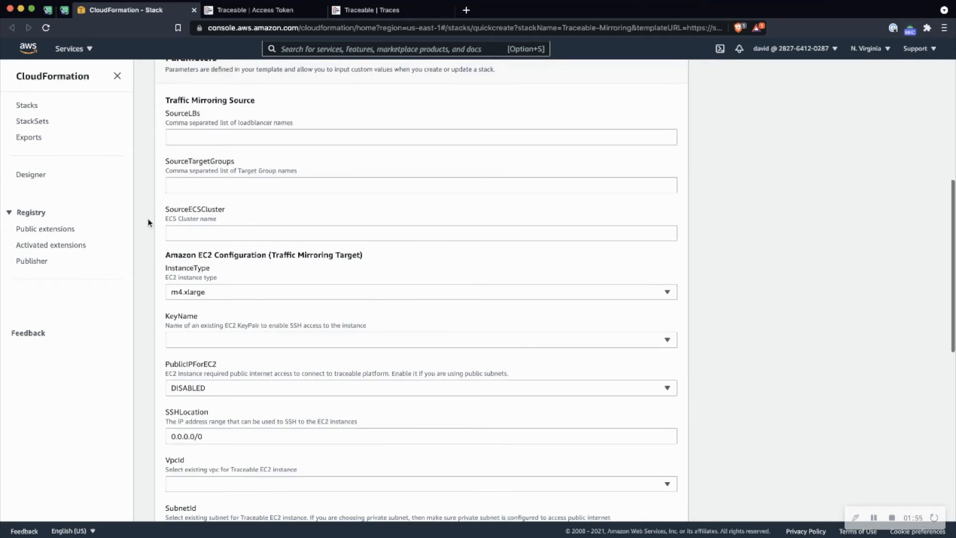
{"action": "scroll", "scroll_direction": "down", "scroll_amount": 3}
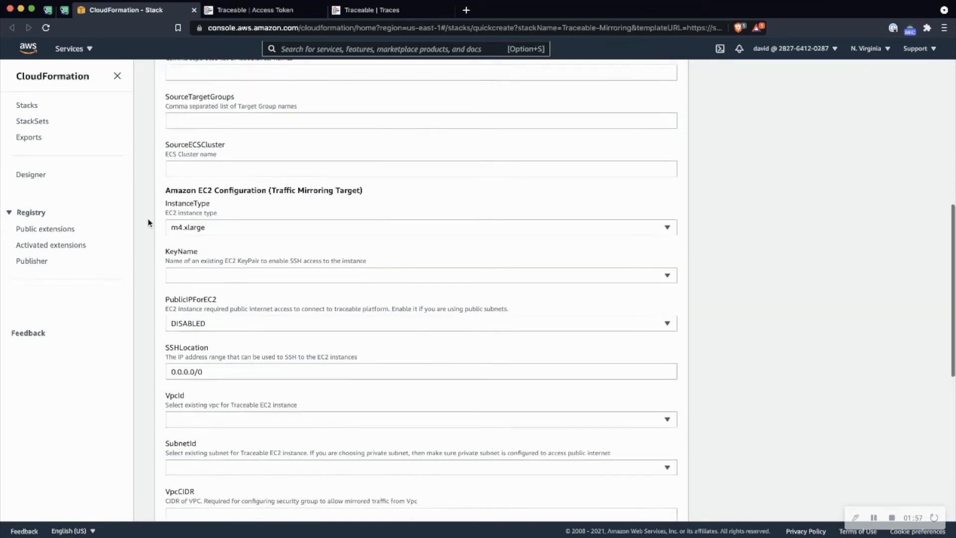
{"action": "scroll", "scroll_direction": "down", "scroll_amount": 3}
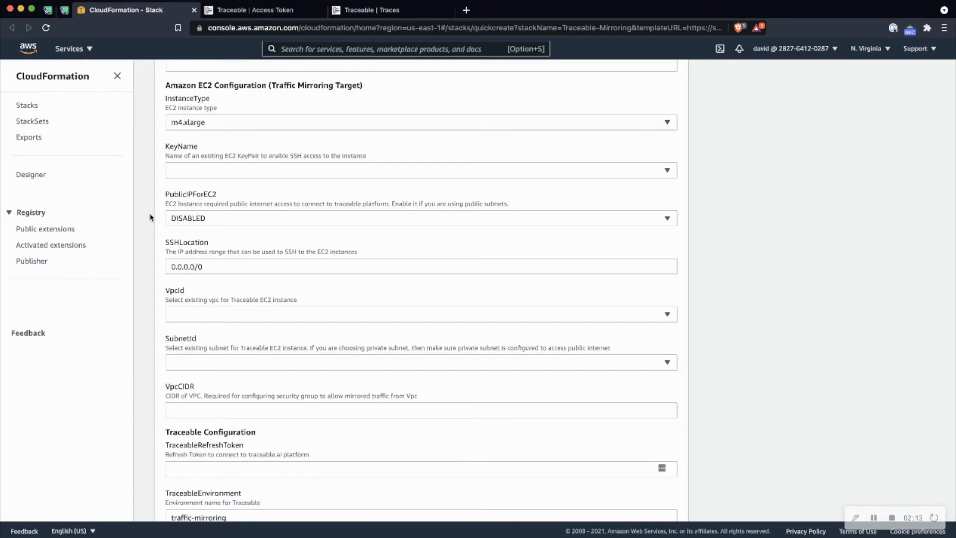
{"action": "mouse_move", "coordinate": [143, 205]}
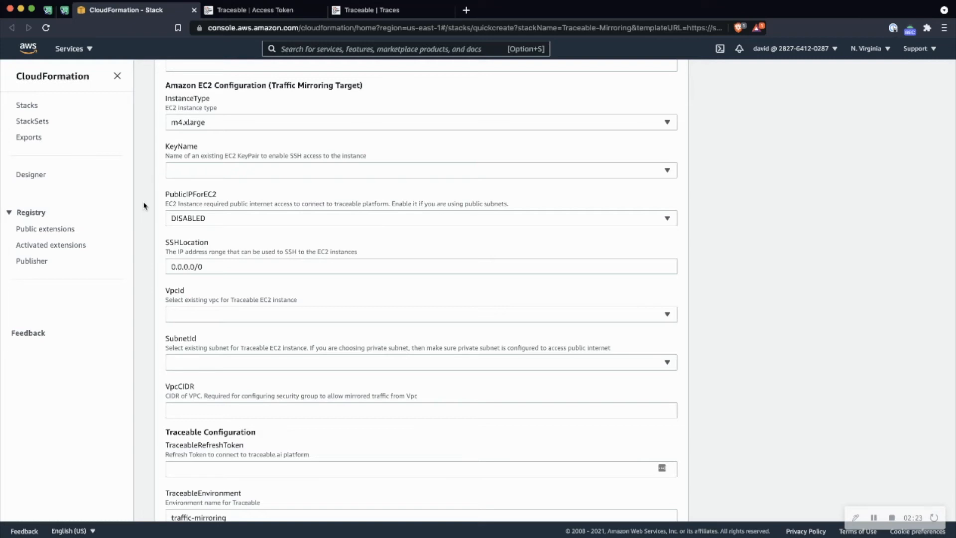
{"action": "mouse_move", "coordinate": [146, 197]}
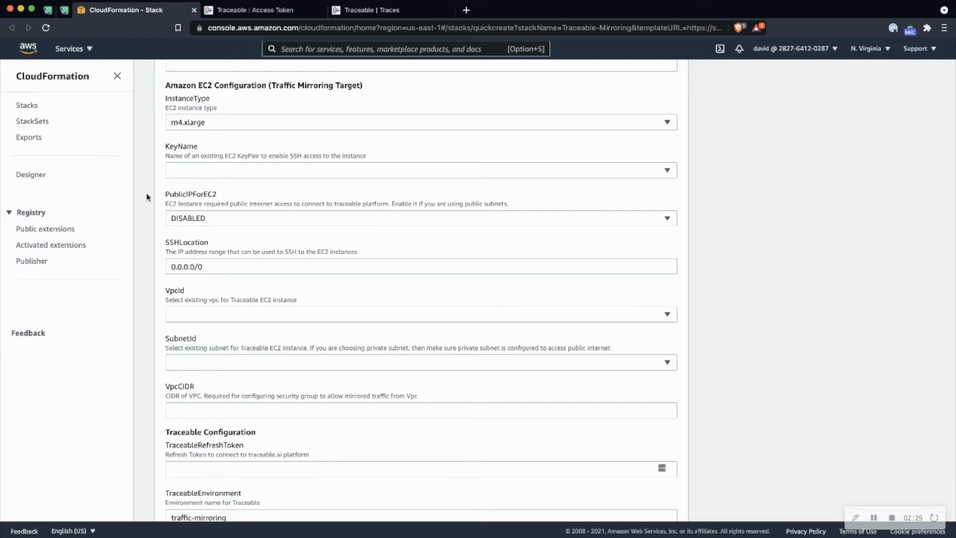
{"action": "scroll", "scroll_direction": "down", "scroll_amount": 3}
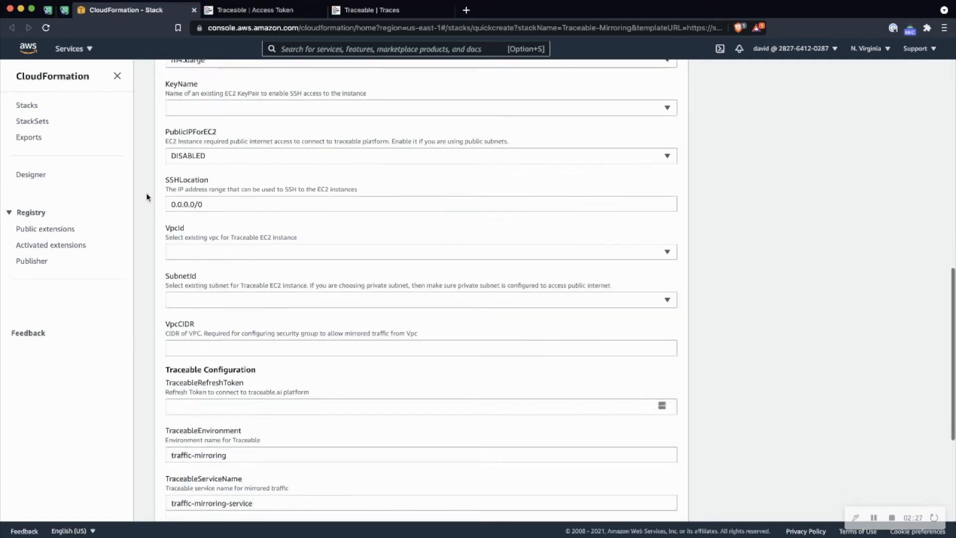
{"action": "scroll", "scroll_direction": "down", "scroll_amount": 3}
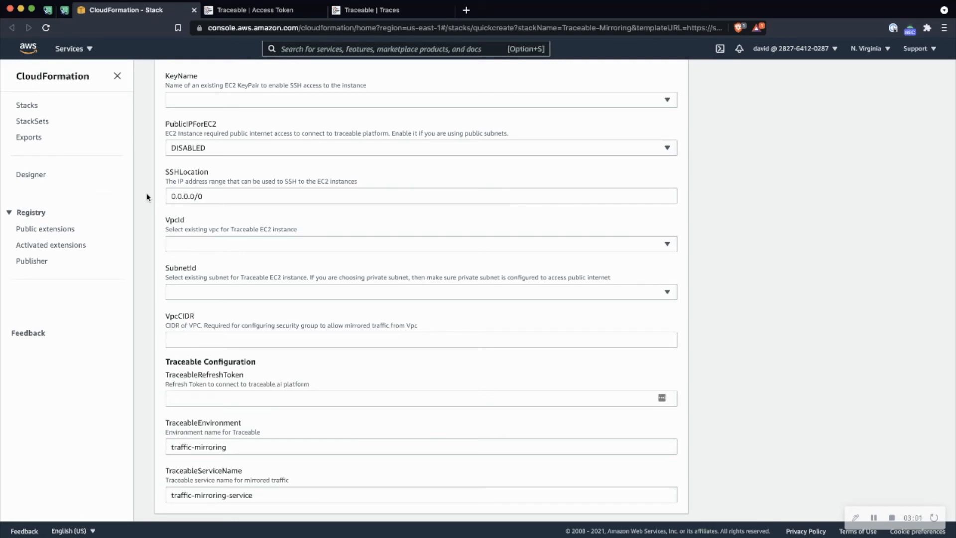
{"action": "mouse_move", "coordinate": [156, 213]}
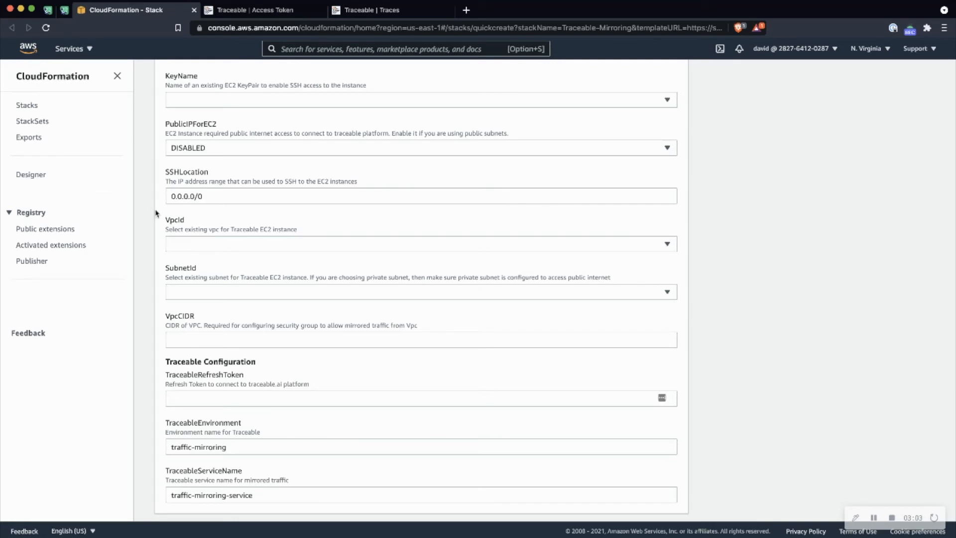
{"action": "mouse_move", "coordinate": [170, 210]}
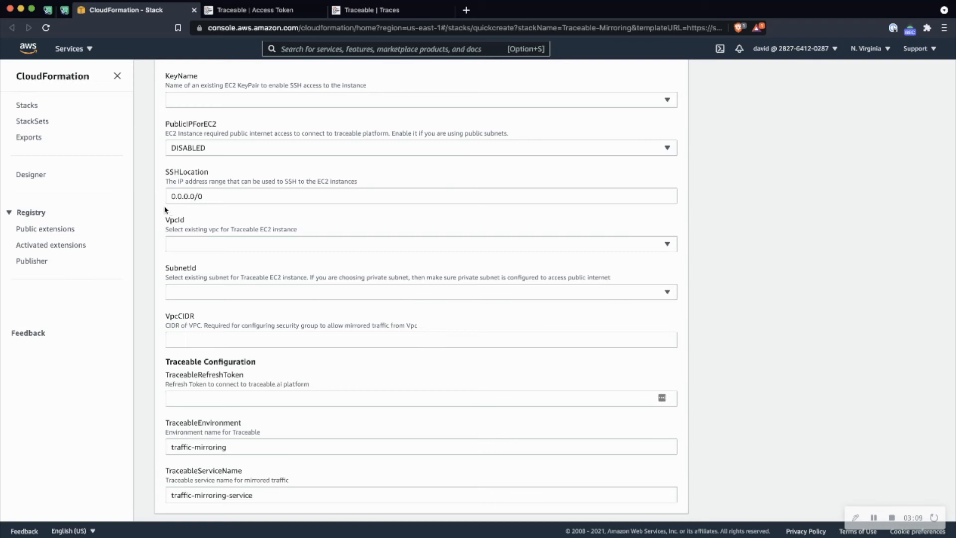
{"action": "scroll", "scroll_direction": "down", "scroll_amount": 3}
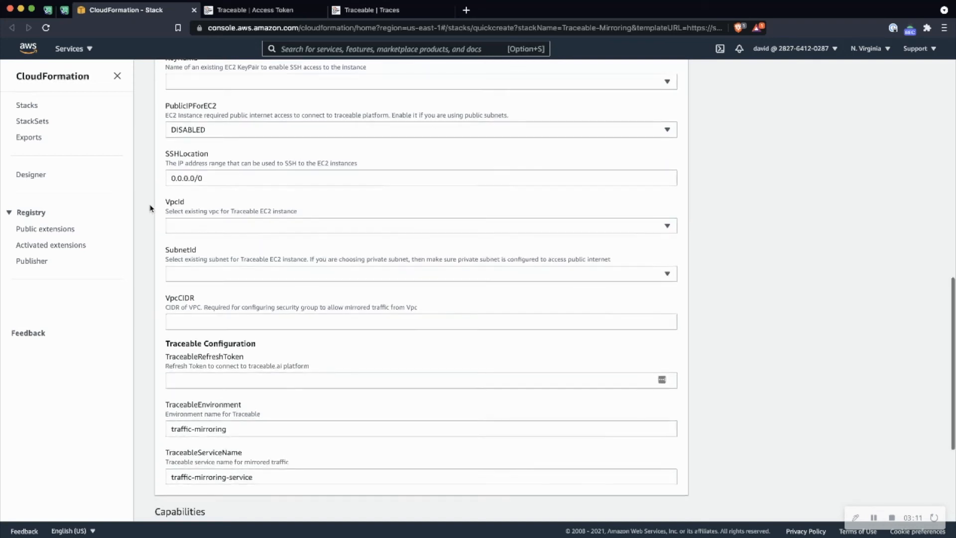
{"action": "scroll", "scroll_direction": "down", "scroll_amount": 3}
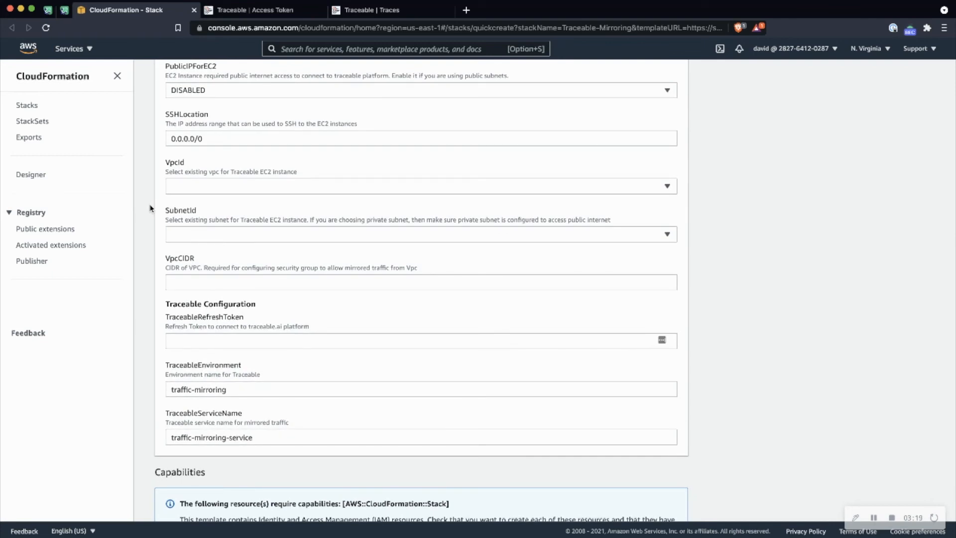
{"action": "scroll", "scroll_direction": "down", "scroll_amount": 3}
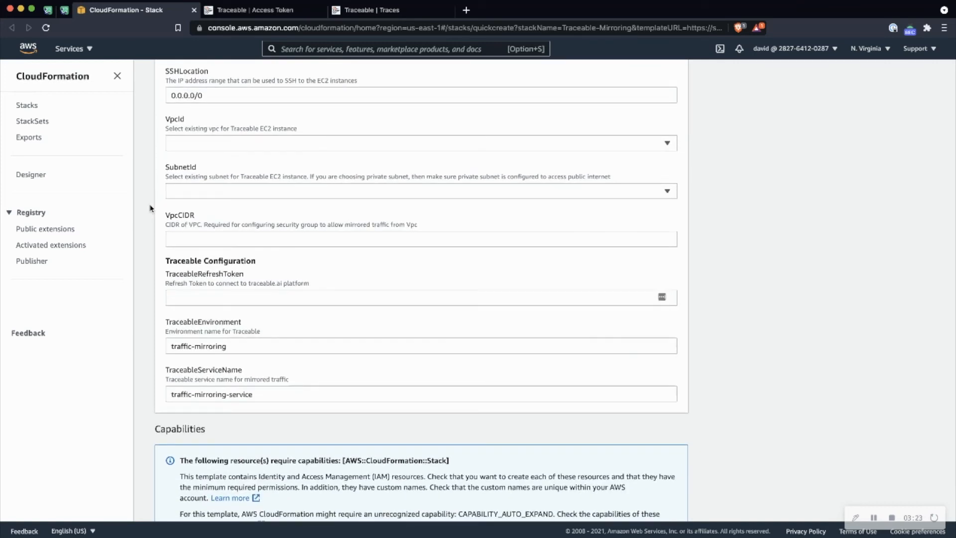
{"action": "mouse_move", "coordinate": [225, 140]}
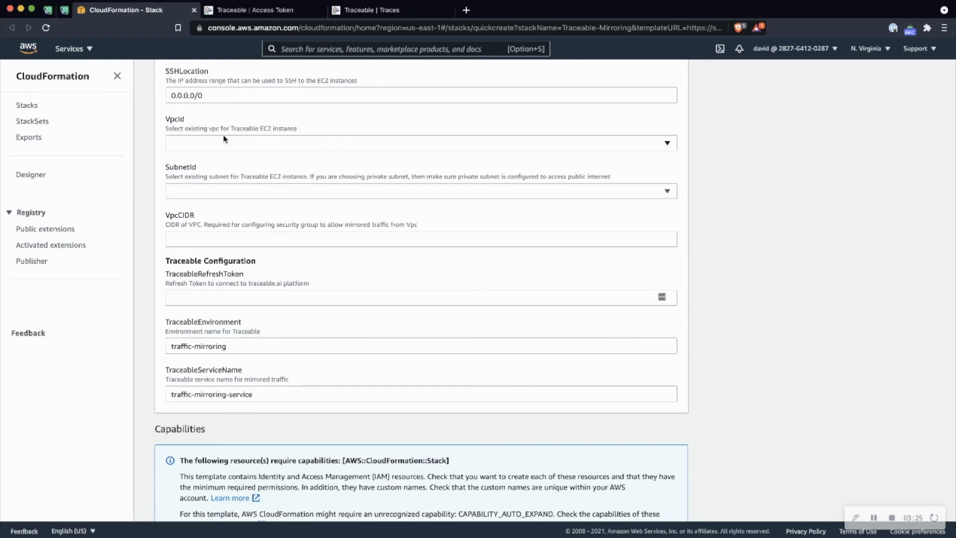
{"action": "mouse_move", "coordinate": [222, 55]}
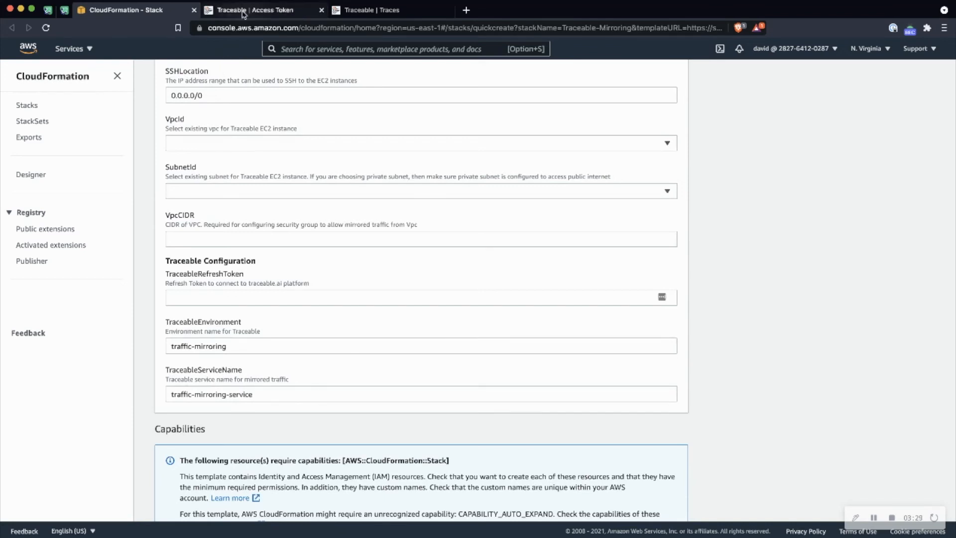
{"action": "left_click", "coordinate": [262, 10]}
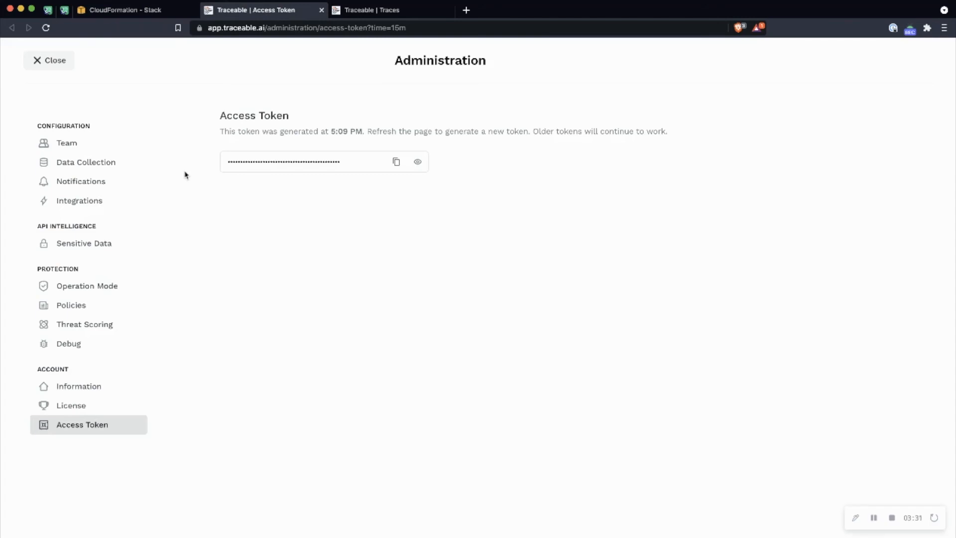
{"action": "mouse_move", "coordinate": [96, 457]}
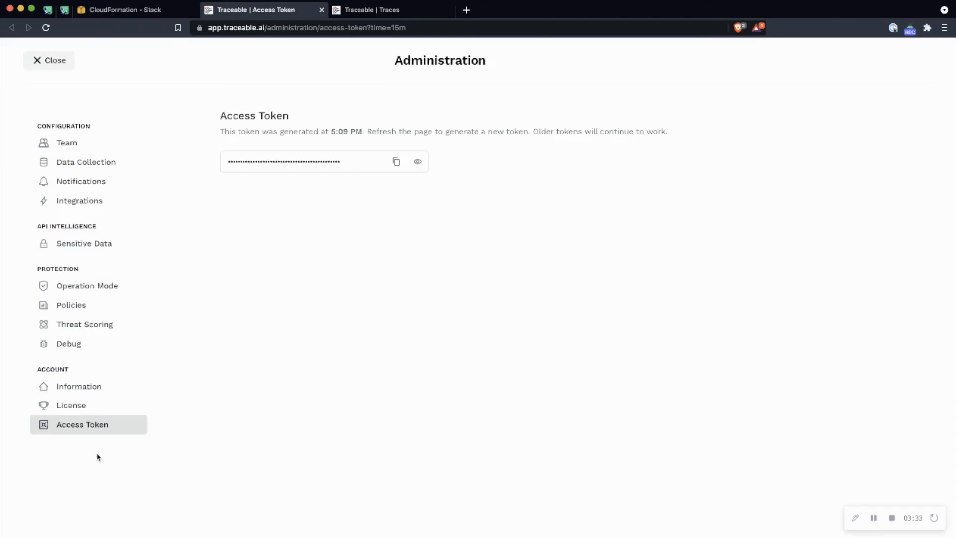
{"action": "mouse_move", "coordinate": [406, 201]}
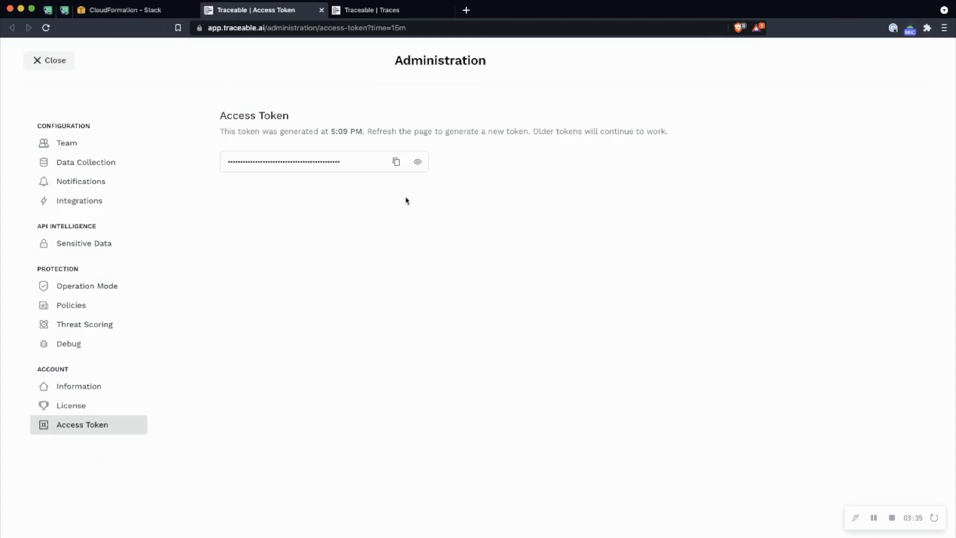
{"action": "left_click", "coordinate": [120, 10]}
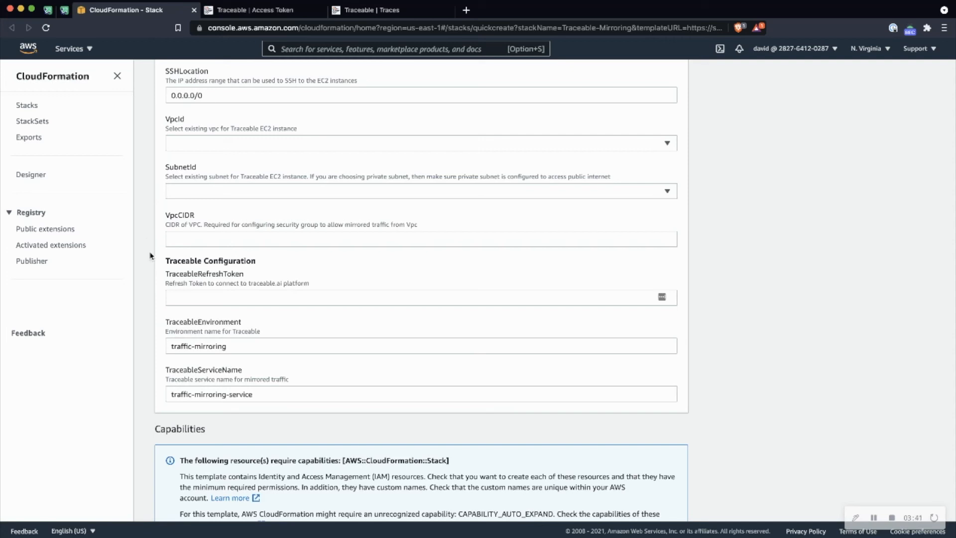
{"action": "mouse_move", "coordinate": [150, 328]}
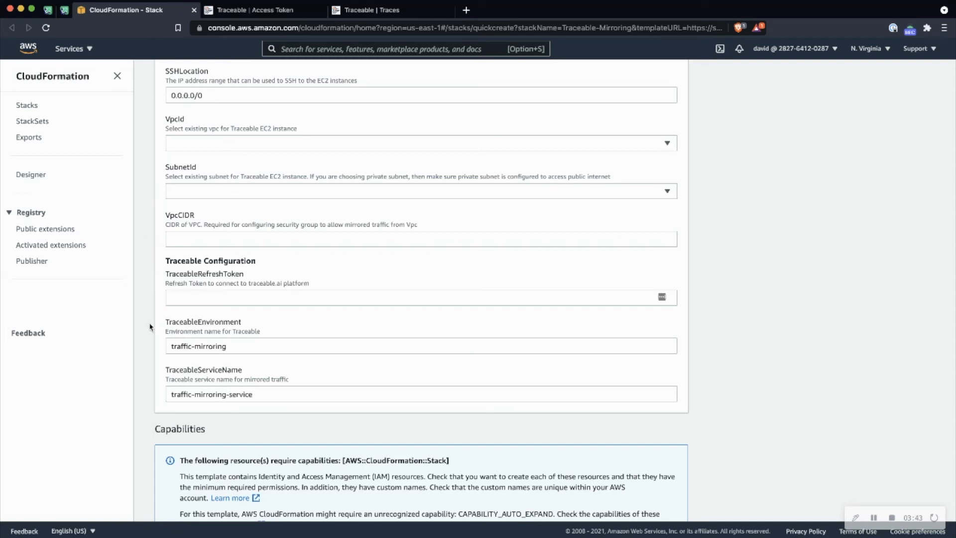
{"action": "mouse_move", "coordinate": [175, 325]}
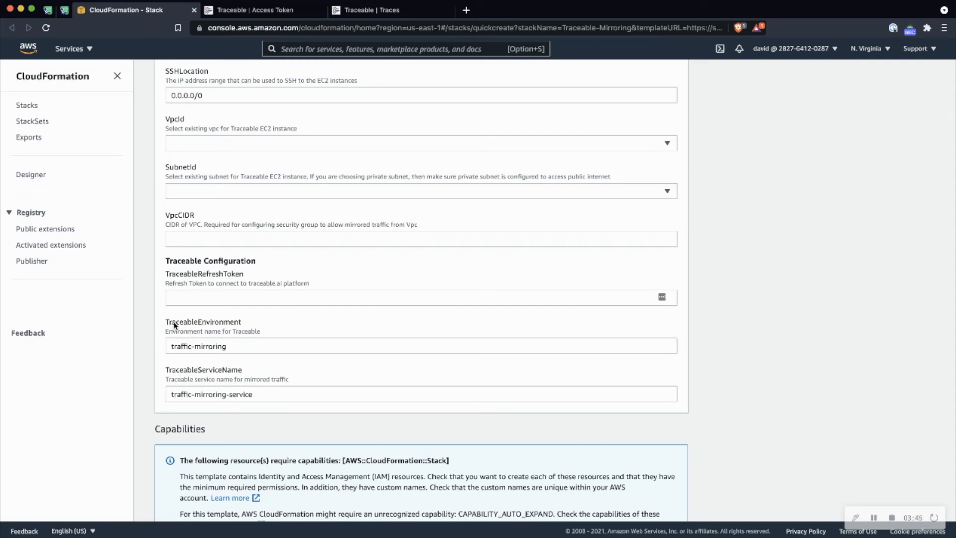
{"action": "mouse_move", "coordinate": [151, 324]}
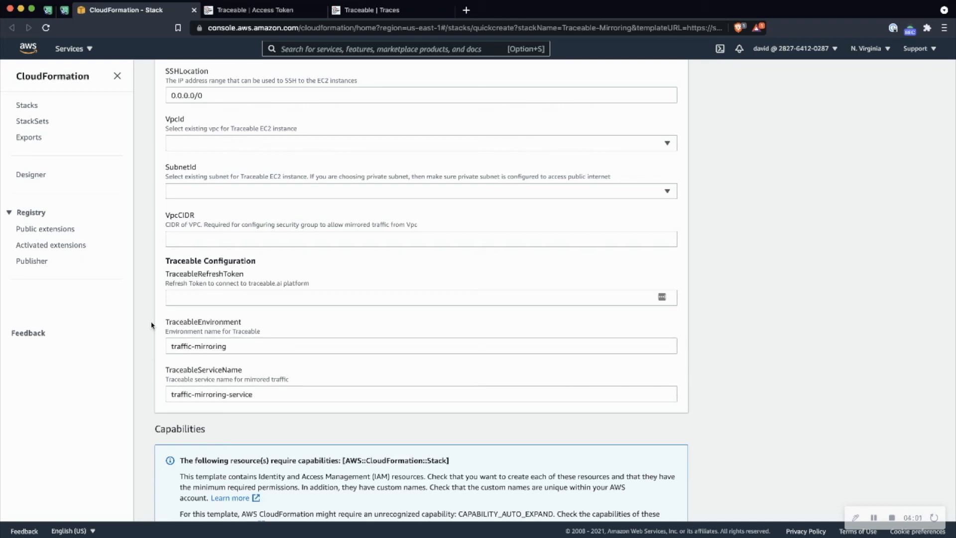
{"action": "scroll", "scroll_direction": "down", "scroll_amount": 3}
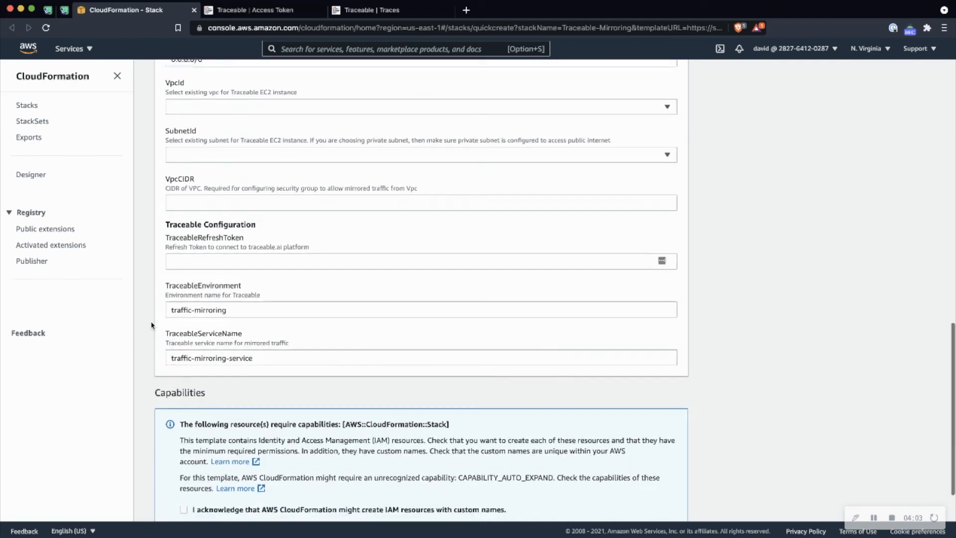
{"action": "scroll", "scroll_direction": "down", "scroll_amount": 3}
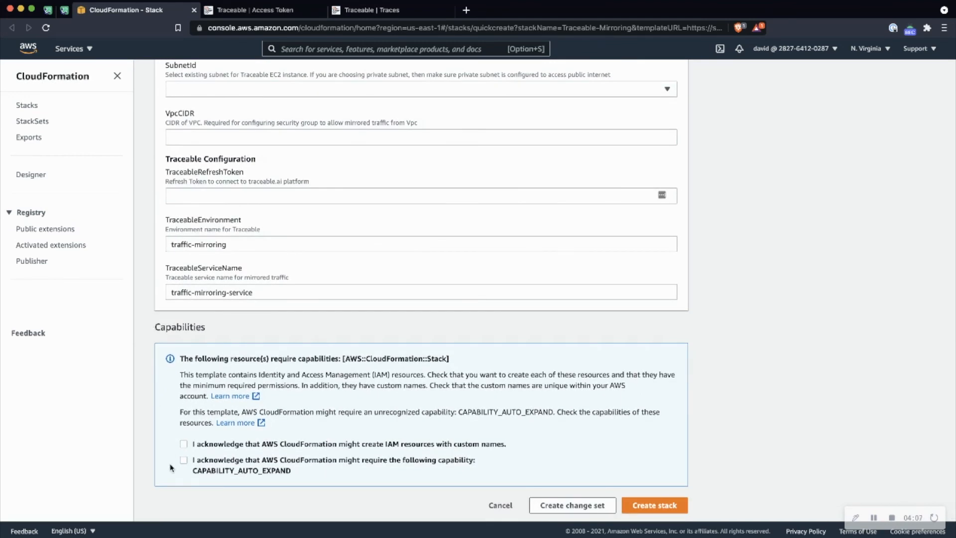
{"action": "mouse_move", "coordinate": [650, 454]}
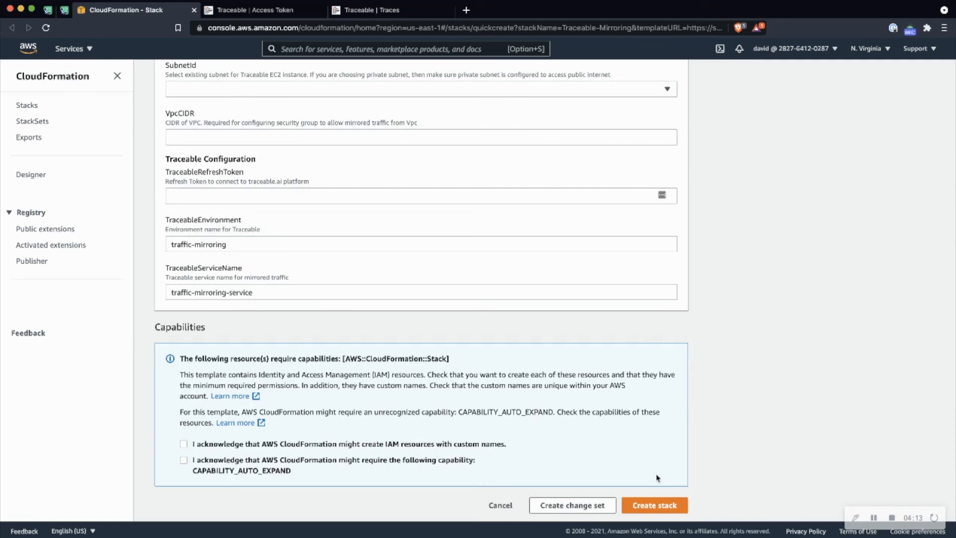
{"action": "mouse_move", "coordinate": [478, 358]}
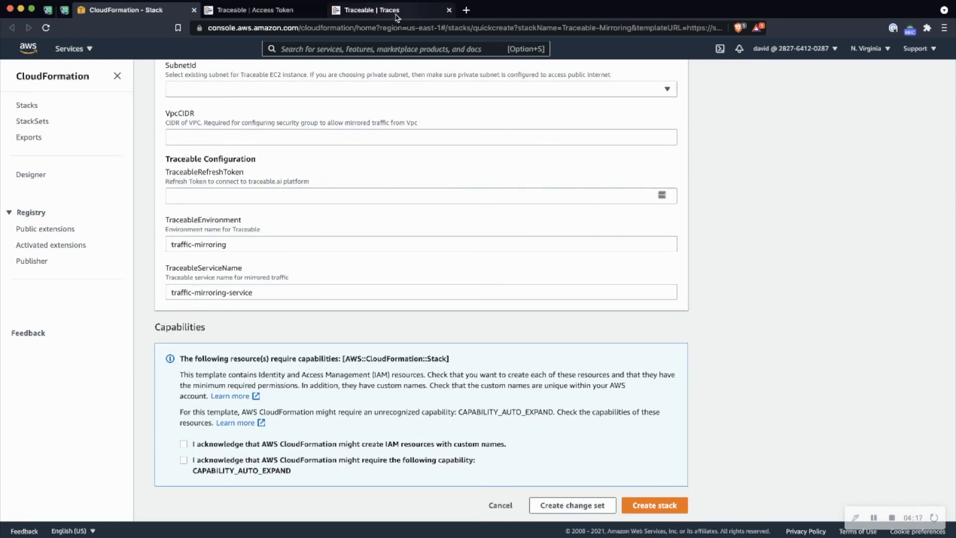
Step: Switch to the Traceable Traces explorer showing live spans for the traffic-mirroring environment
{"action": "left_click", "coordinate": [391, 10]}
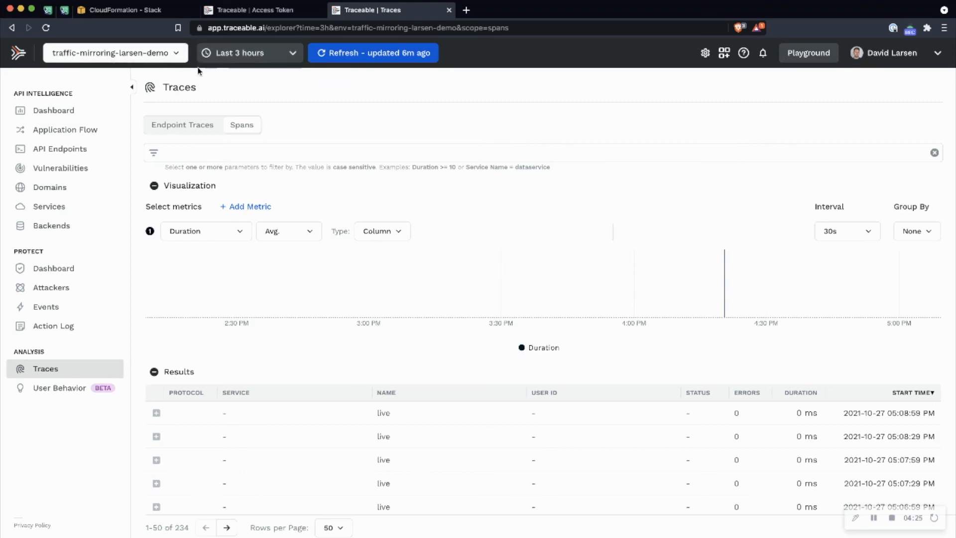
{"action": "mouse_move", "coordinate": [87, 352]}
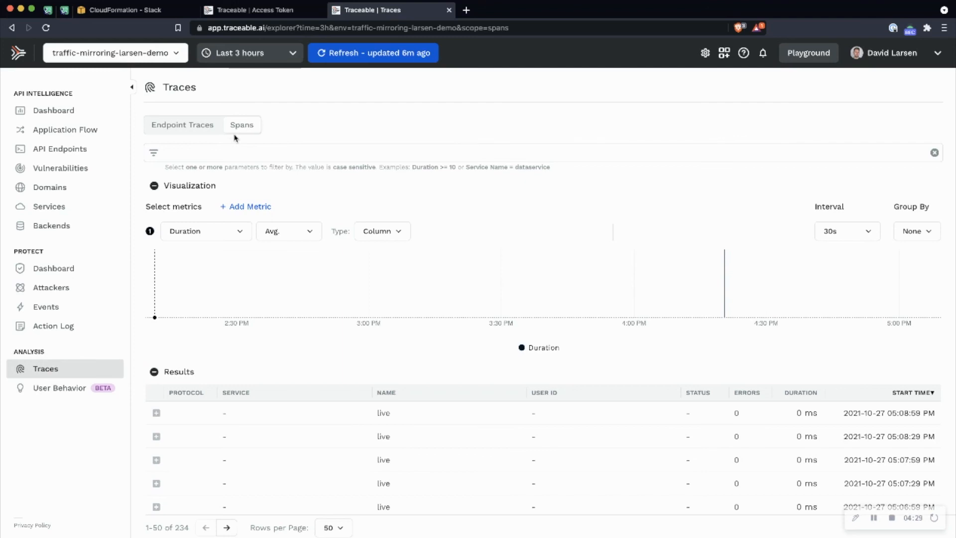
{"action": "mouse_move", "coordinate": [86, 34]}
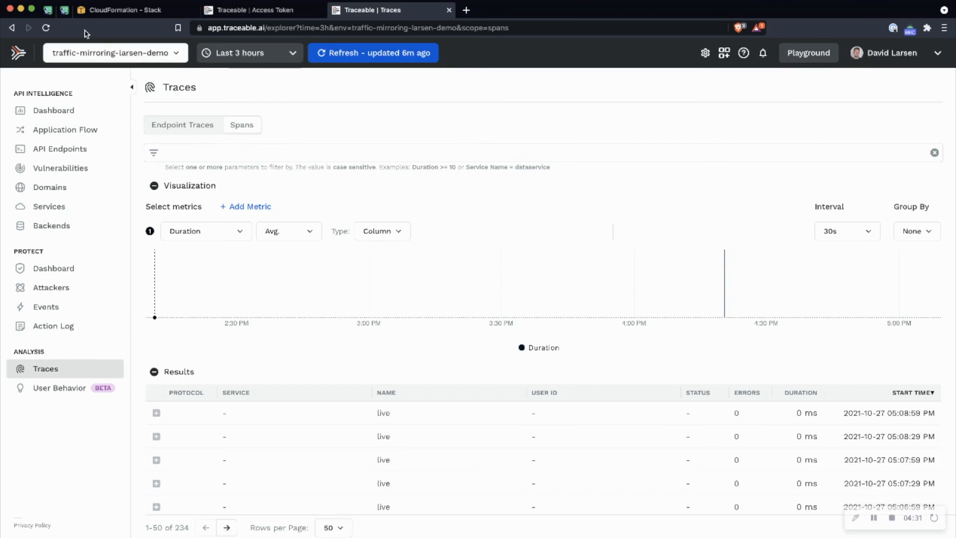